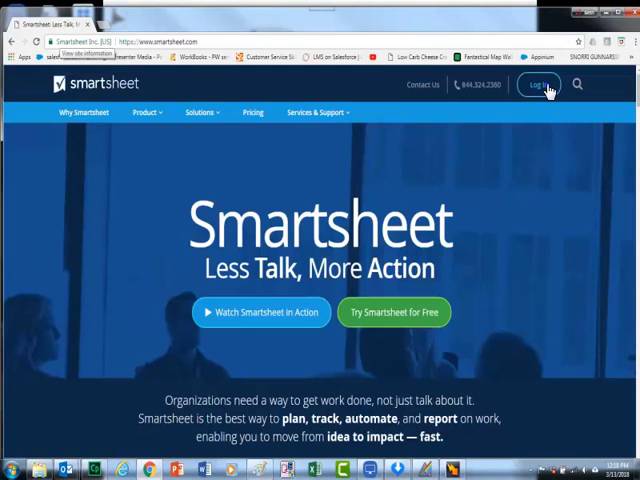
Step: Go to the Smartsheet login page from the smartsheet.com home page
{"action": "left_click", "coordinate": [540, 84]}
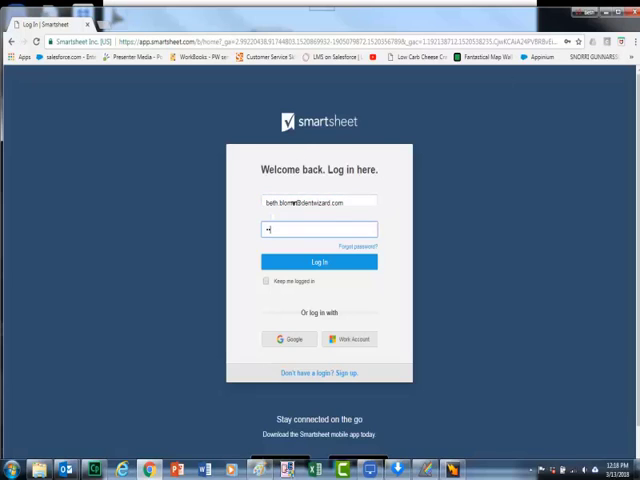
Step: Sign in to Smartsheet with the account email and password
{"action": "type", "text": "password"}
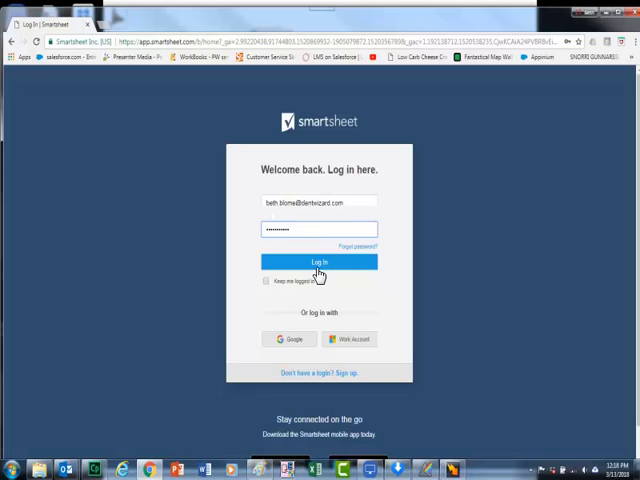
{"action": "left_click", "coordinate": [319, 262]}
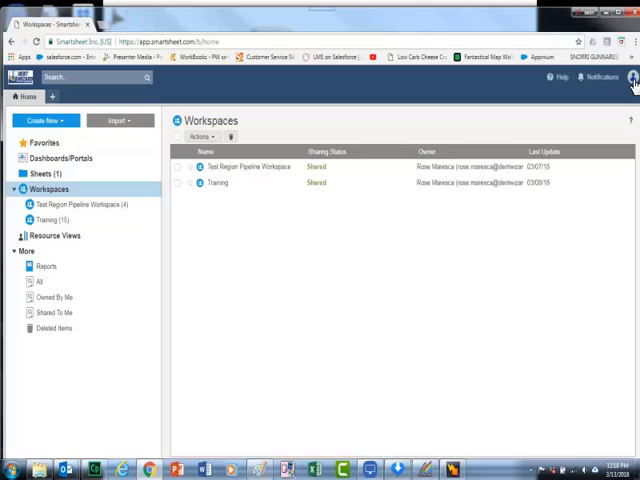
Step: Reach Personal Settings through the account profile menu
{"action": "left_click", "coordinate": [631, 77]}
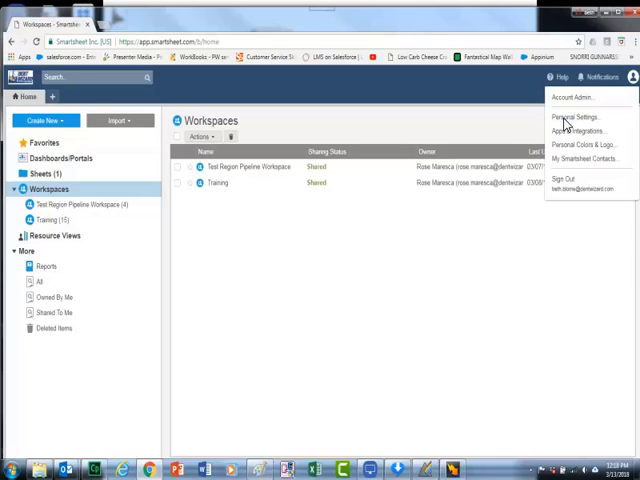
{"action": "left_click", "coordinate": [574, 117]}
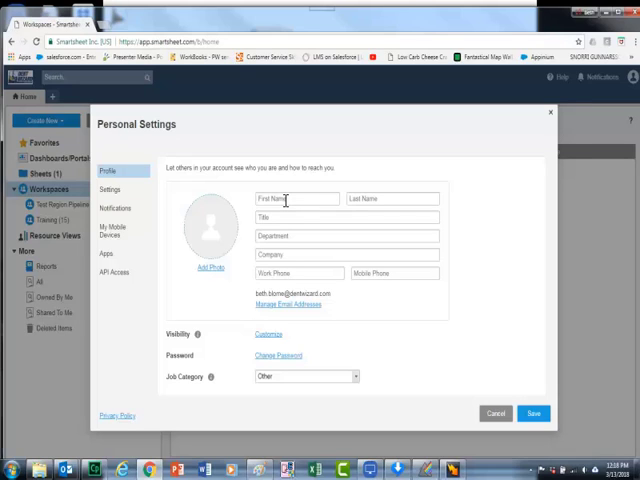
Step: Enter 'Beth' as the profile's first name
{"action": "type", "text": "Beth"}
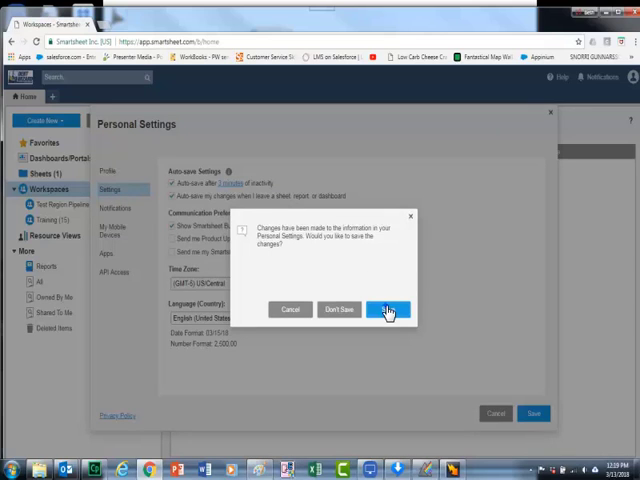
Step: Save the profile changes when switching to the Settings section
{"action": "left_click", "coordinate": [388, 309]}
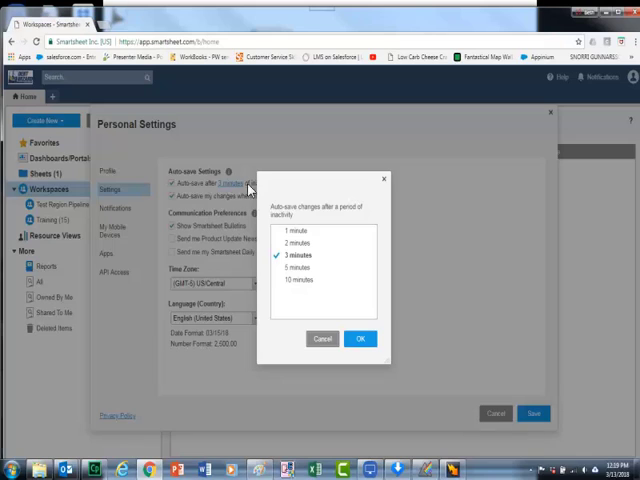
{"action": "mouse_move", "coordinate": [295, 240]}
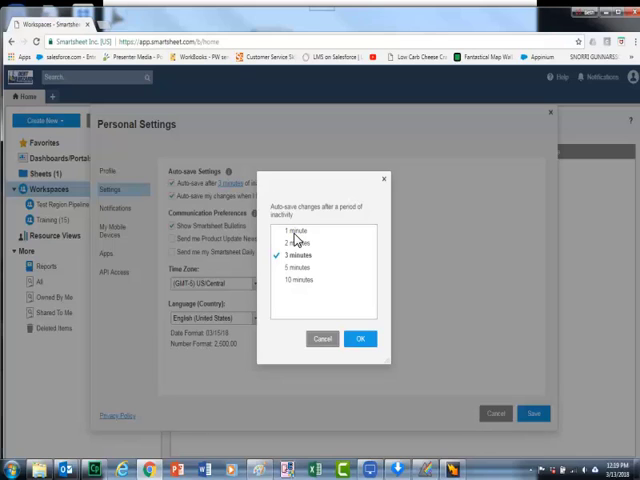
Step: Set auto-save to 1 minute of inactivity and confirm it
{"action": "left_click", "coordinate": [294, 231]}
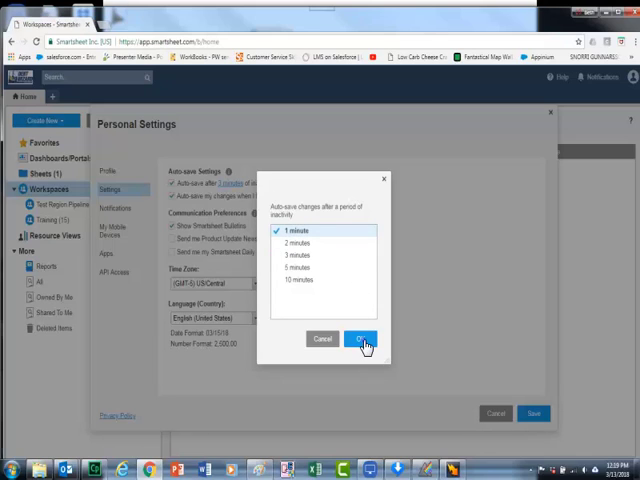
{"action": "left_click", "coordinate": [364, 339]}
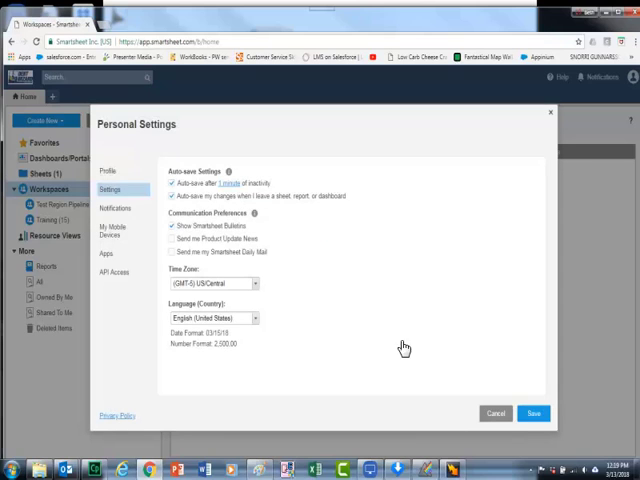